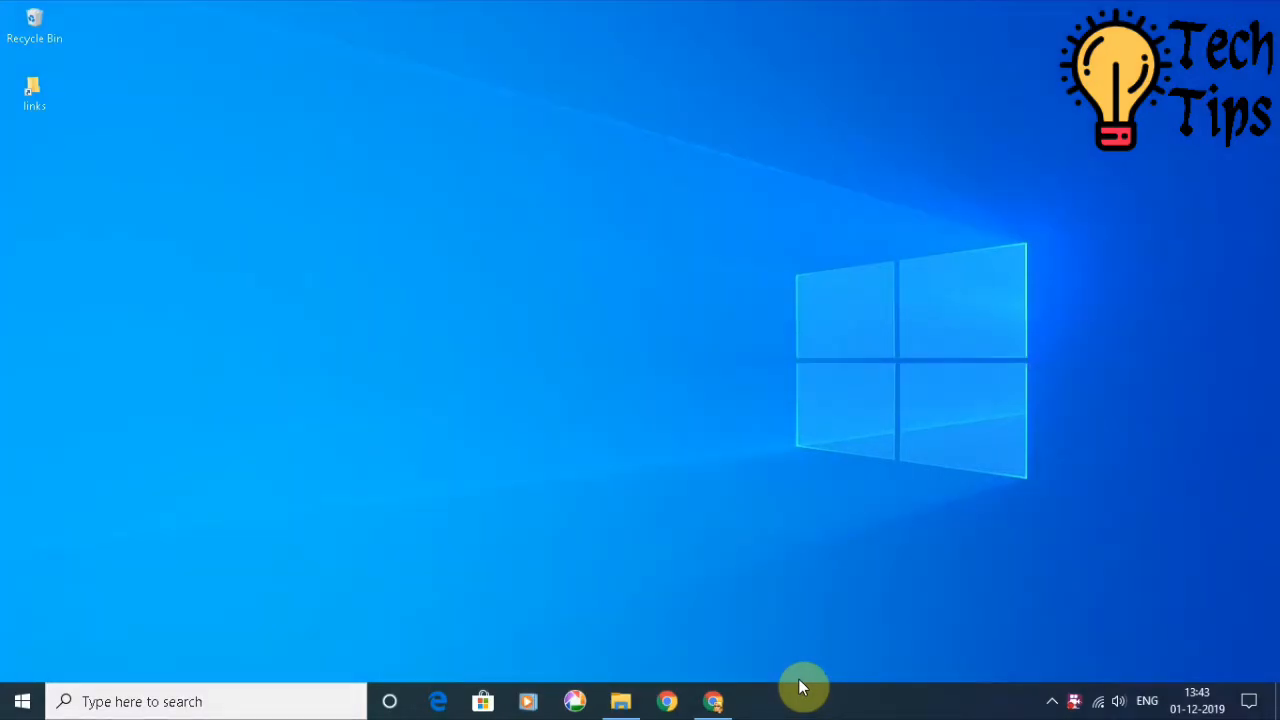
mouse_move(712, 700)
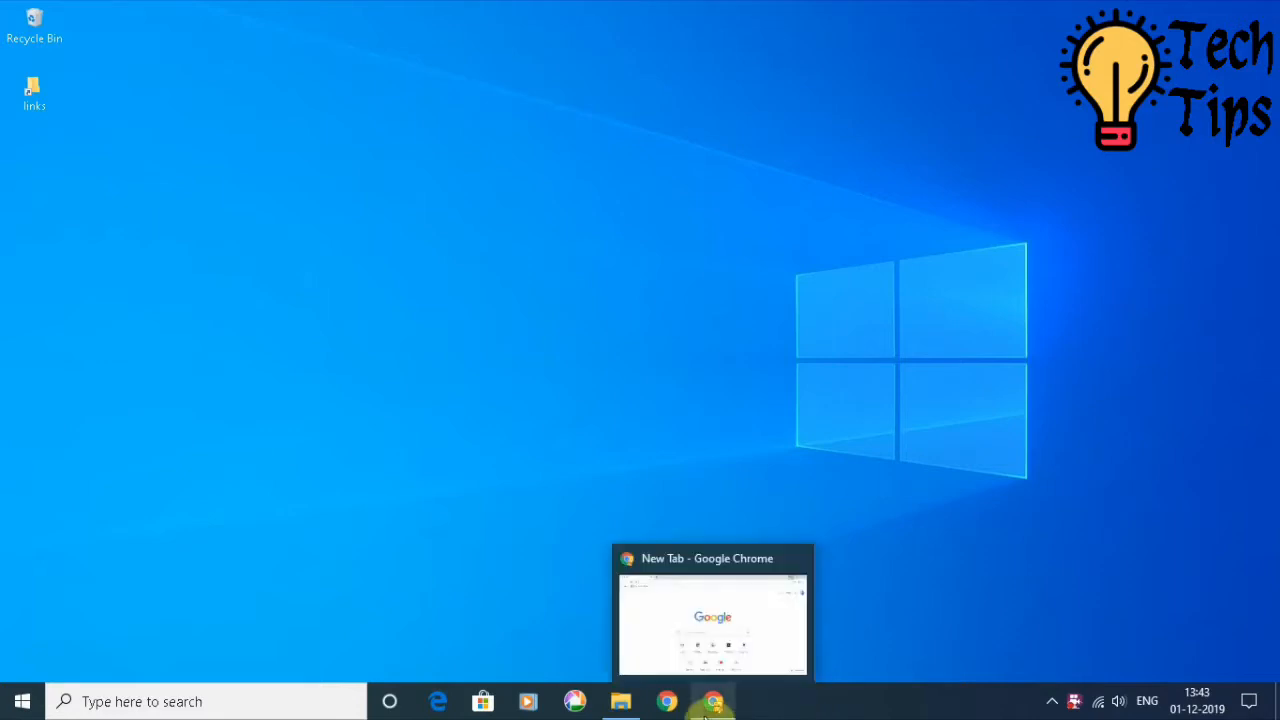
Open the Downloads > media folder holding Dresden - 7997.mp4 and JenWood_Pills.mp3
click(620, 700)
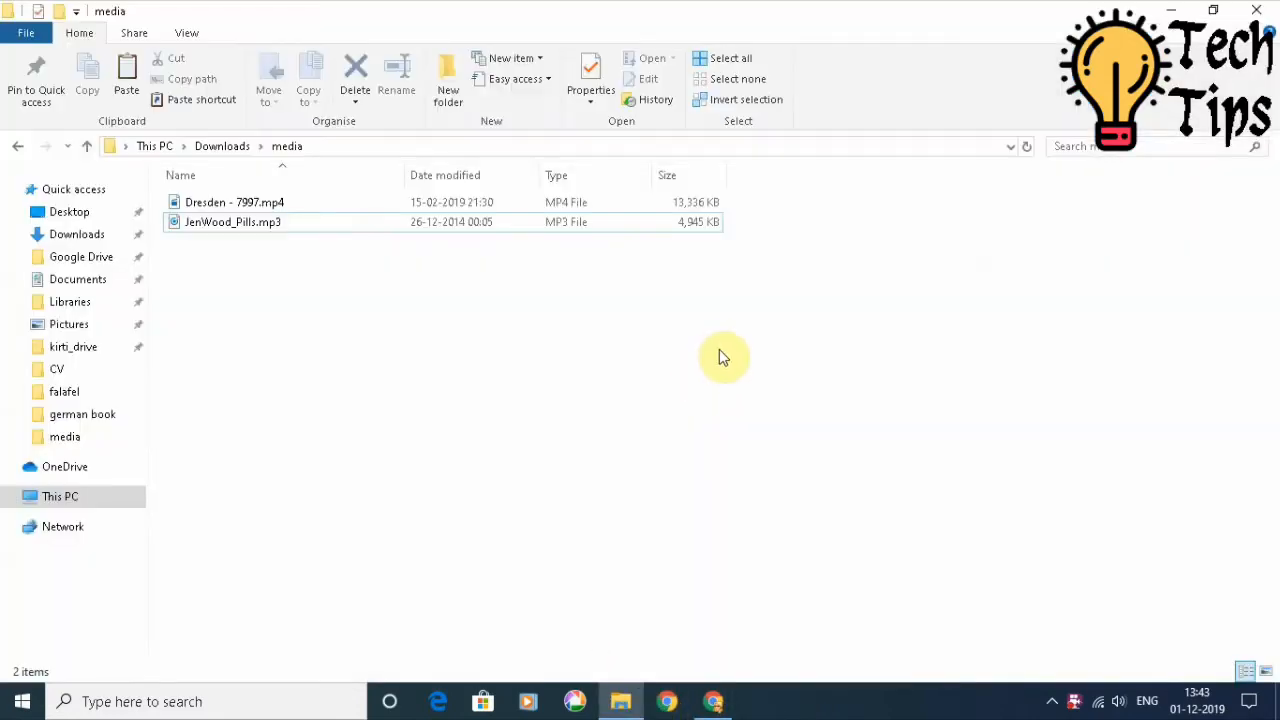
mouse_move(232, 220)
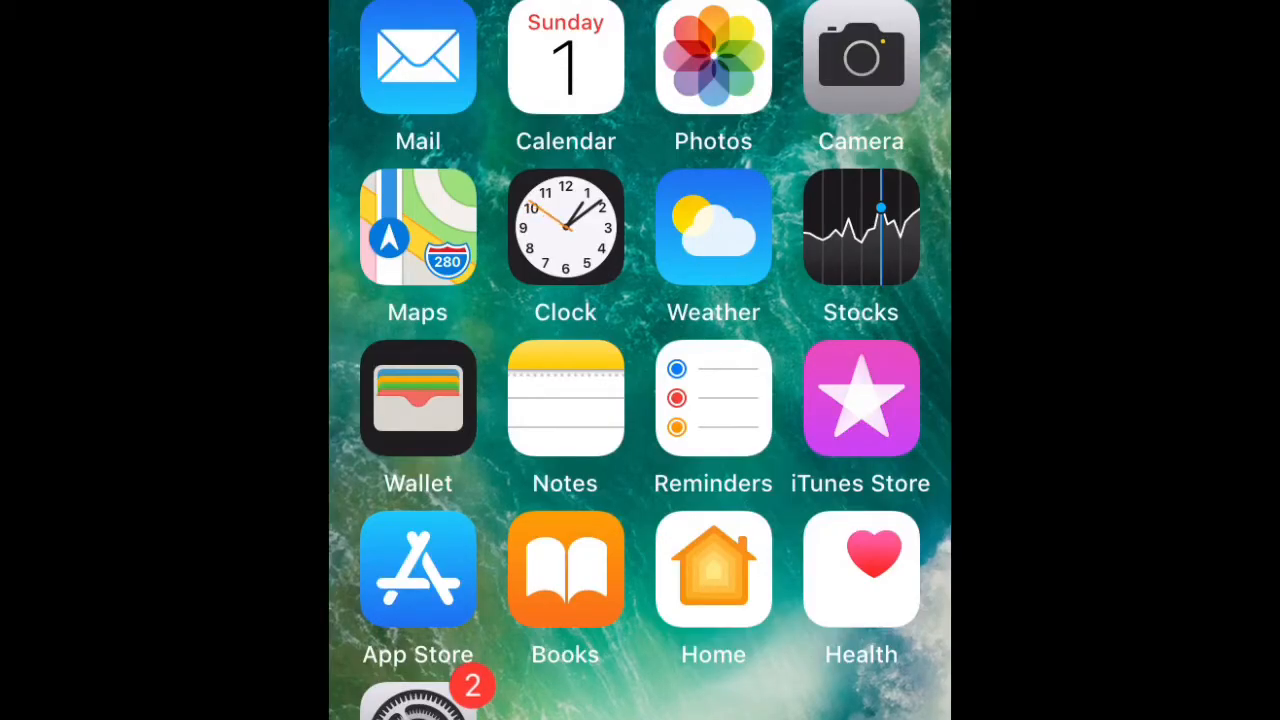
Search the App Store for 'vlc for mobile' and launch the installed VLC for Mobile app
click(416, 568)
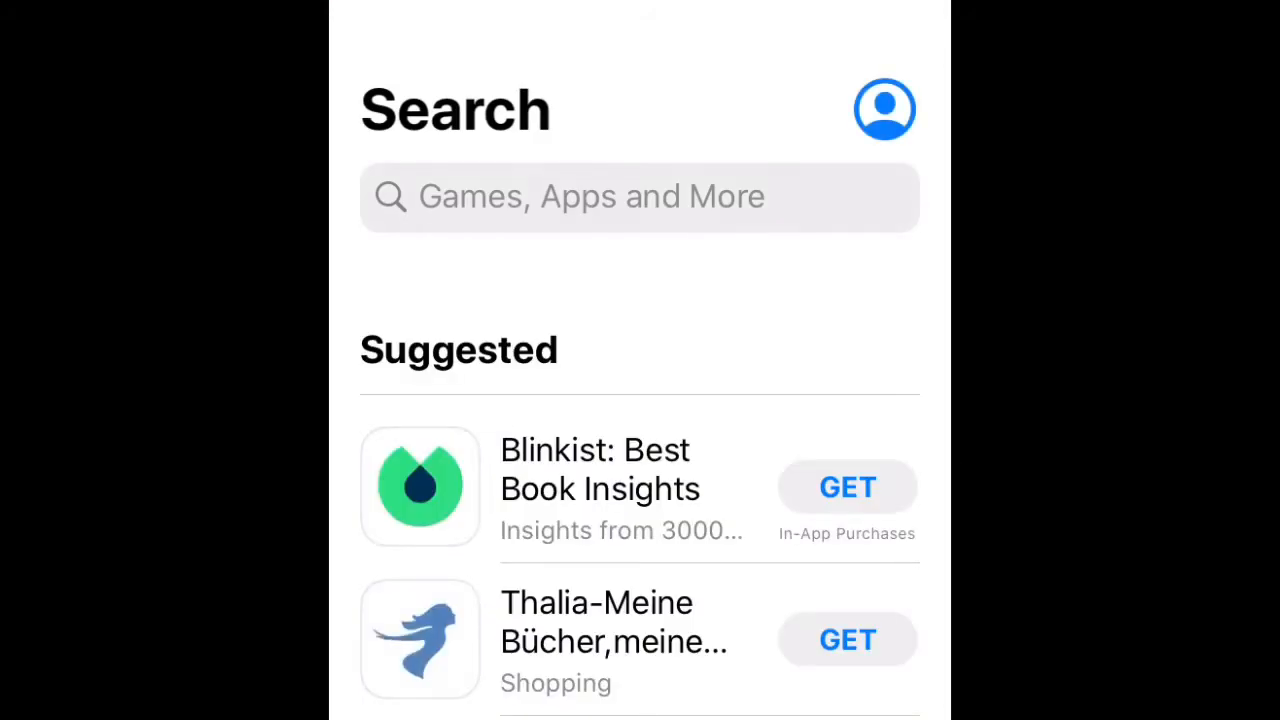
text(vl)
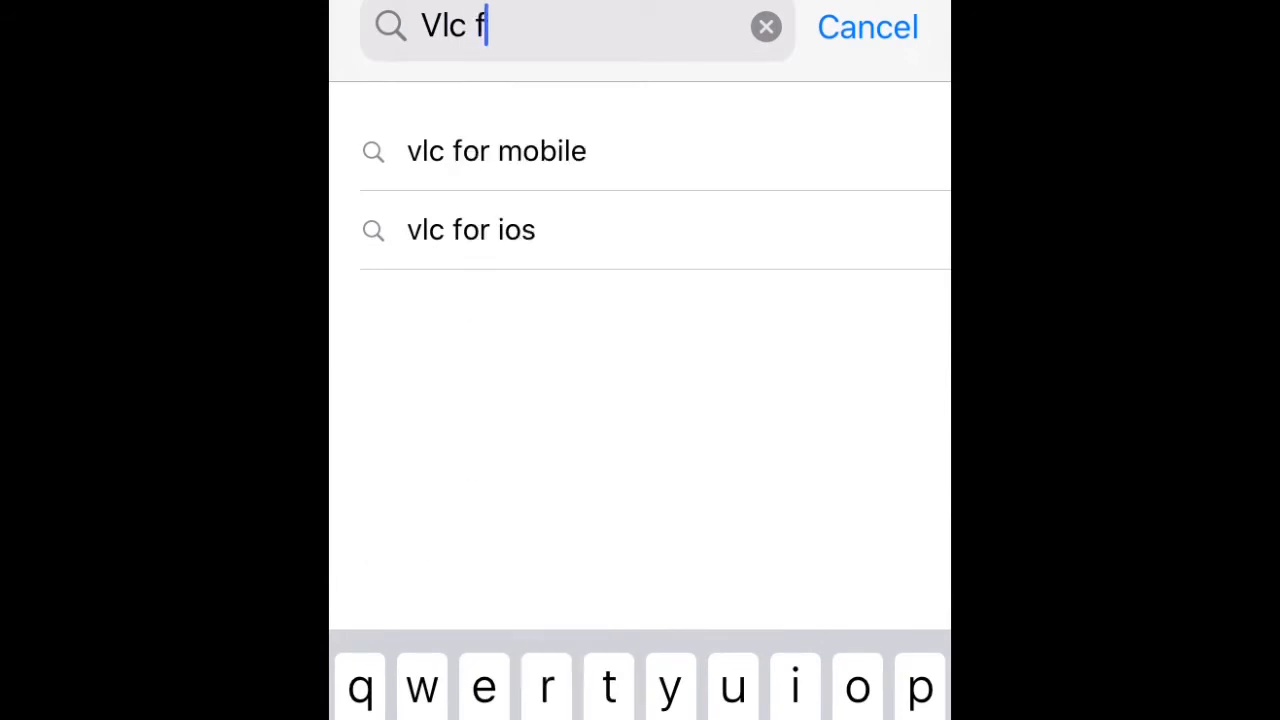
click(496, 152)
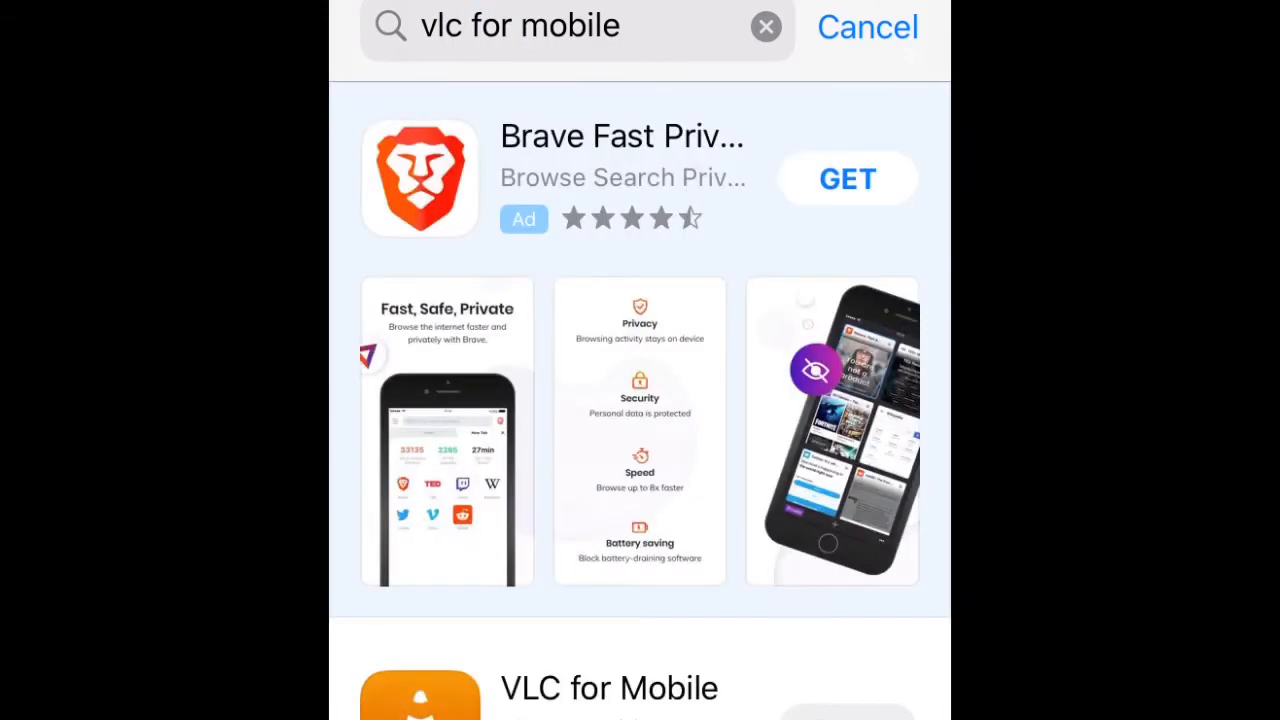
click(608, 688)
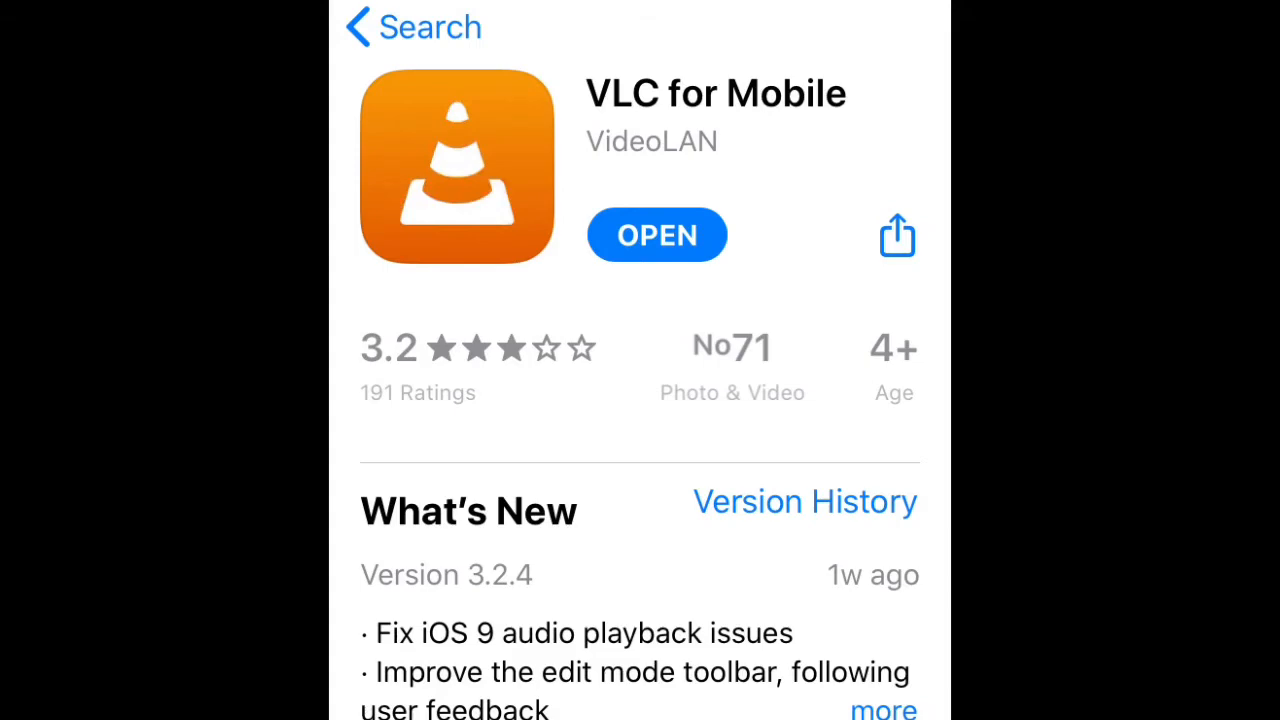
click(656, 234)
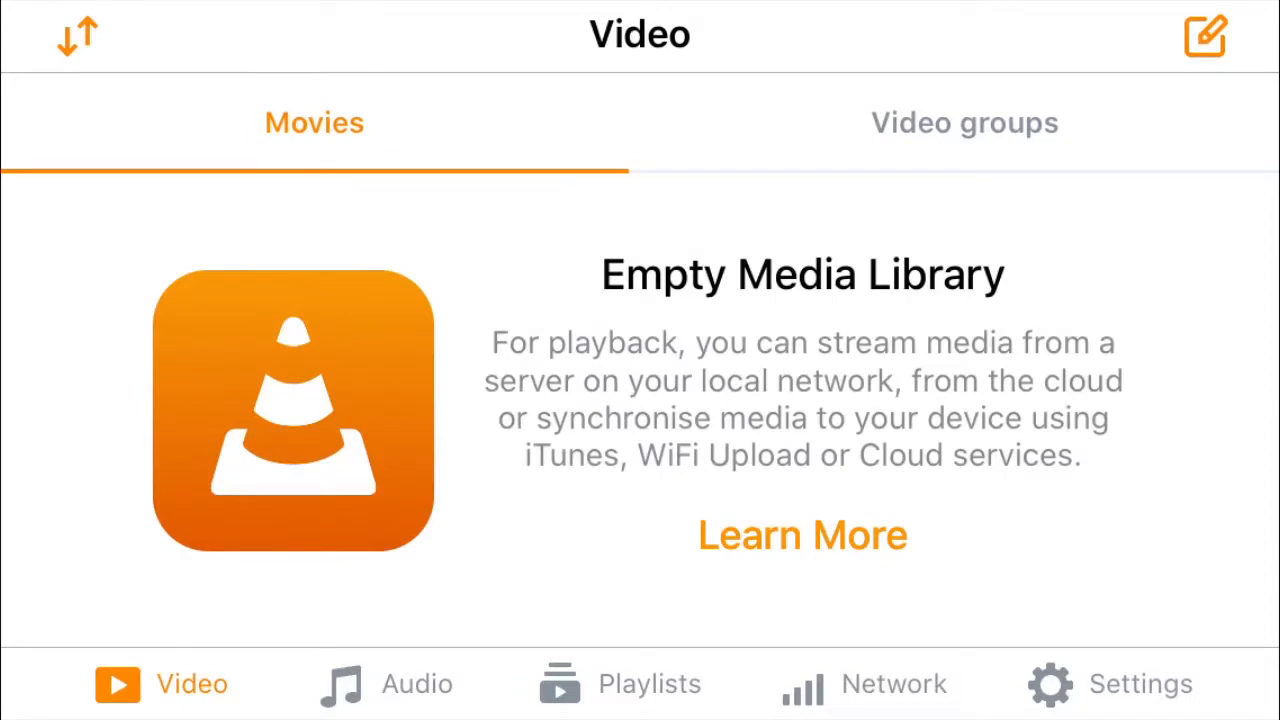
Go to VLC's Network section and switch on Sharing via WiFi
click(892, 684)
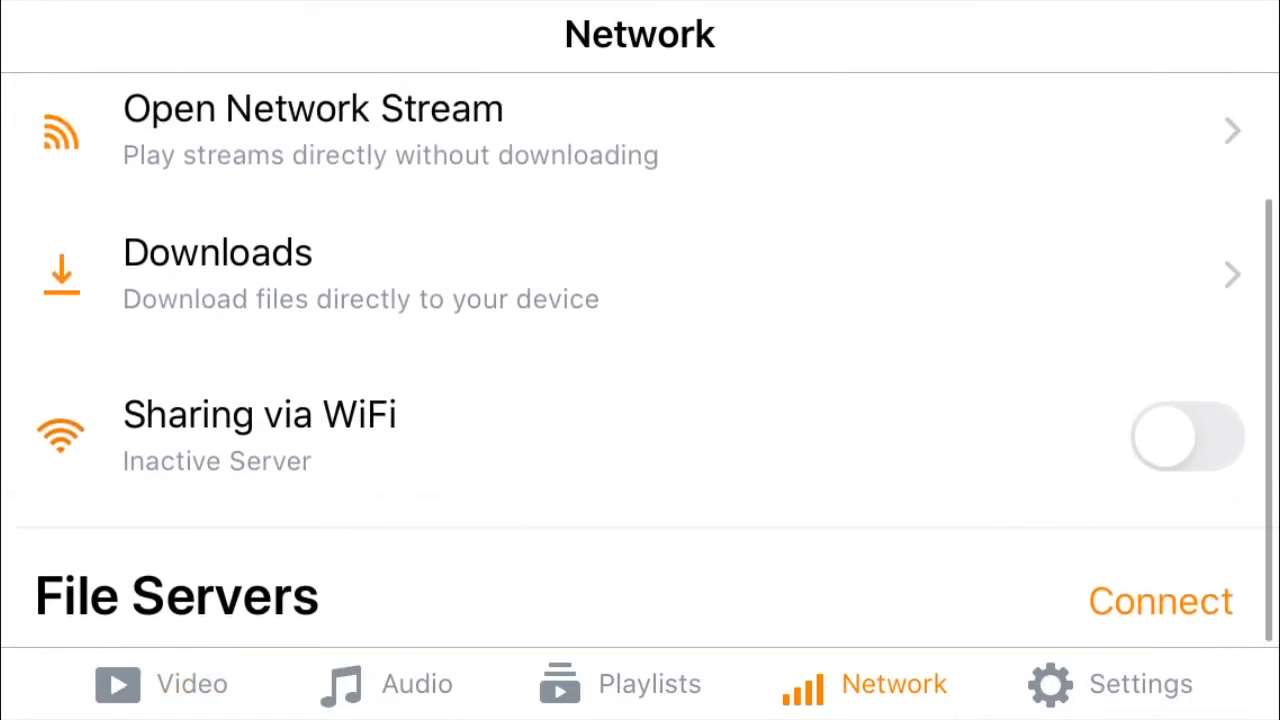
click(1188, 436)
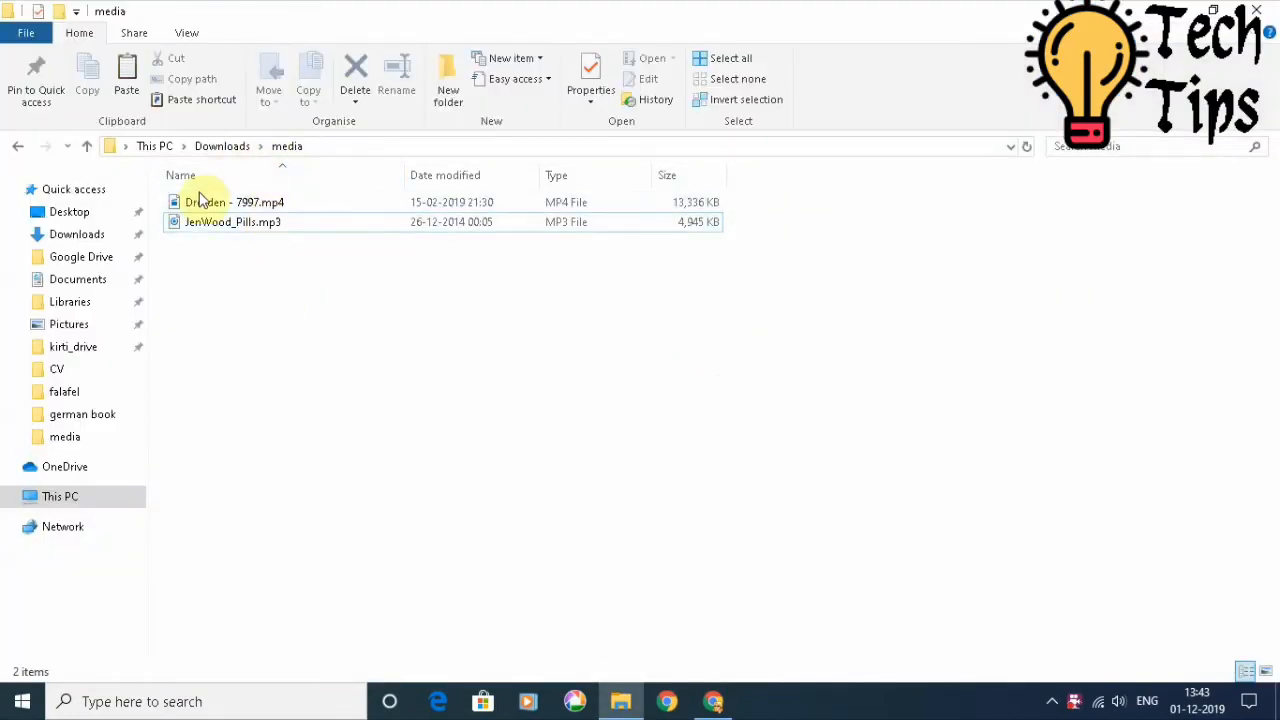
mouse_move(596, 536)
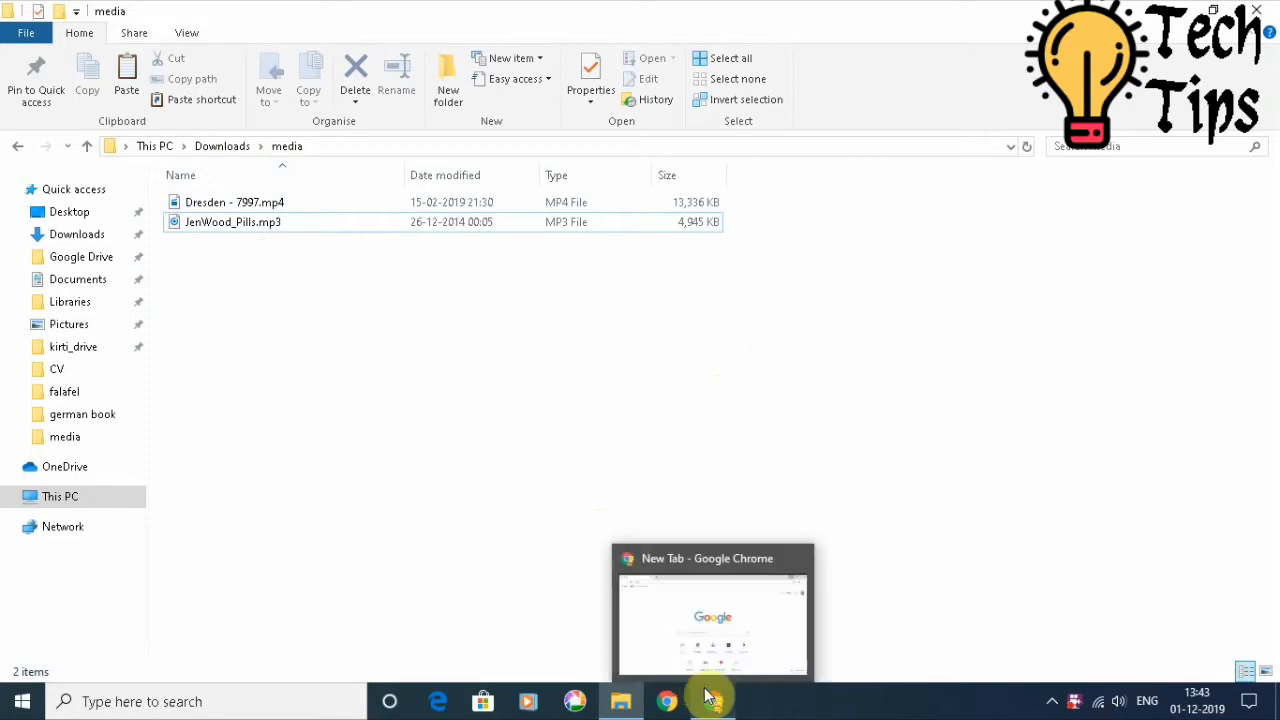
Bring the Google Chrome window to the front on the PC
click(712, 620)
text(http://192.168.0.185)
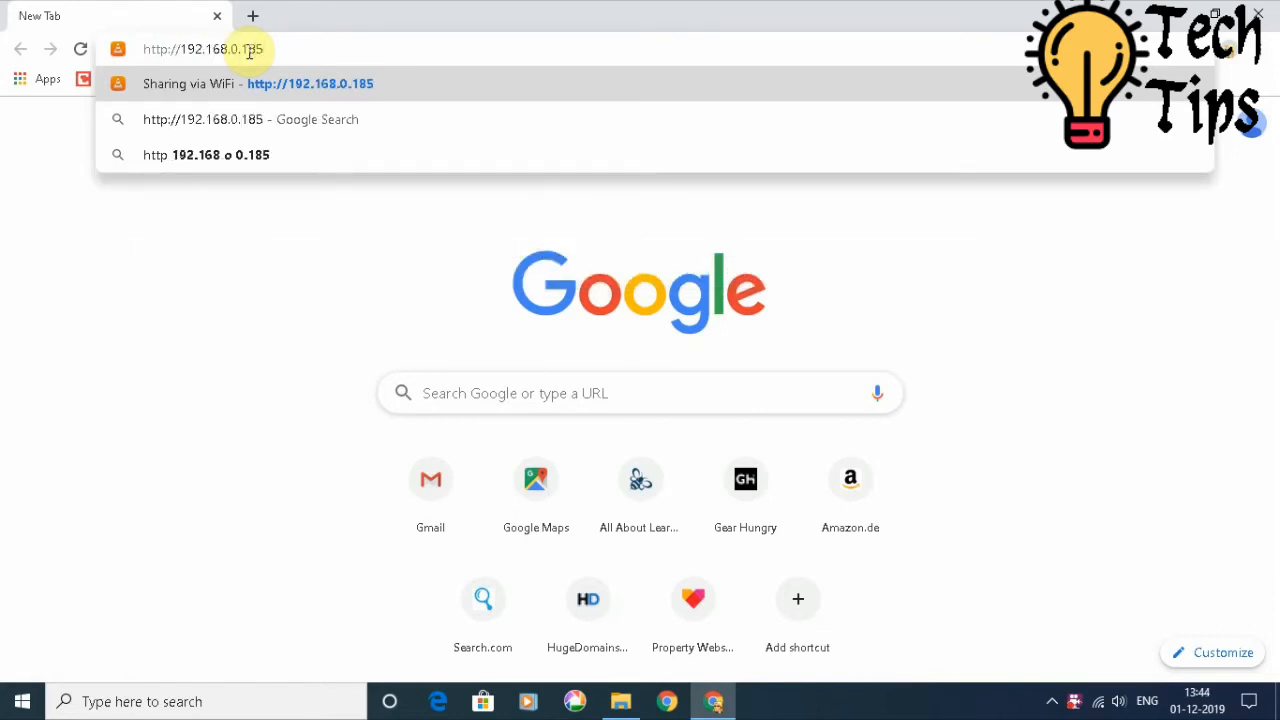
click(310, 84)
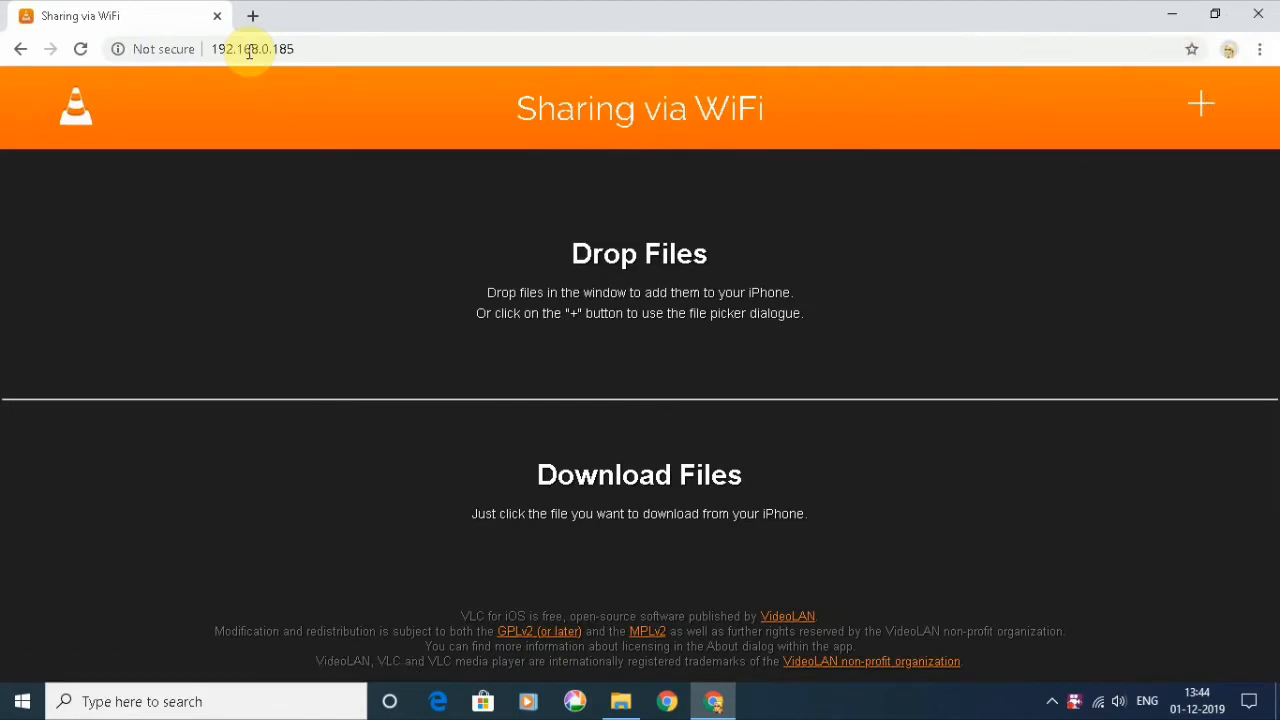
mouse_move(1056, 8)
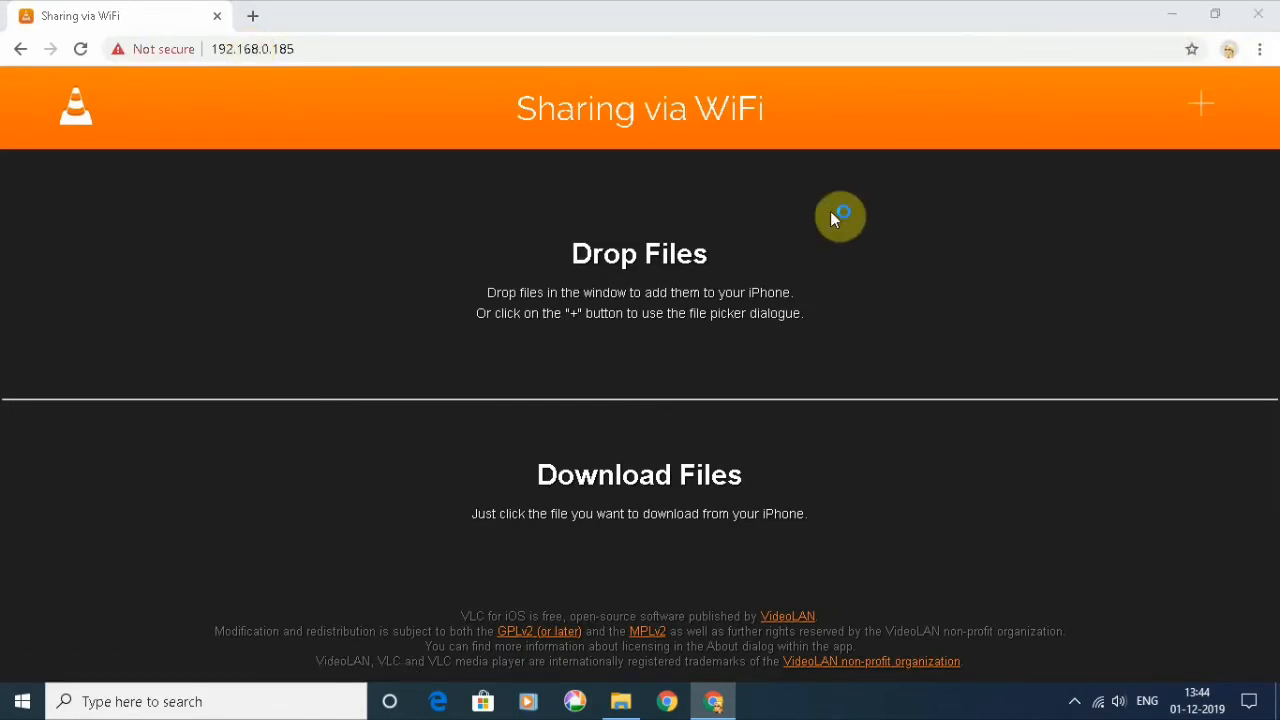
Upload Dresden - 7997.mp4 and JenWood_Pills.mp3 from the media folder to the iPhone
click(1200, 104)
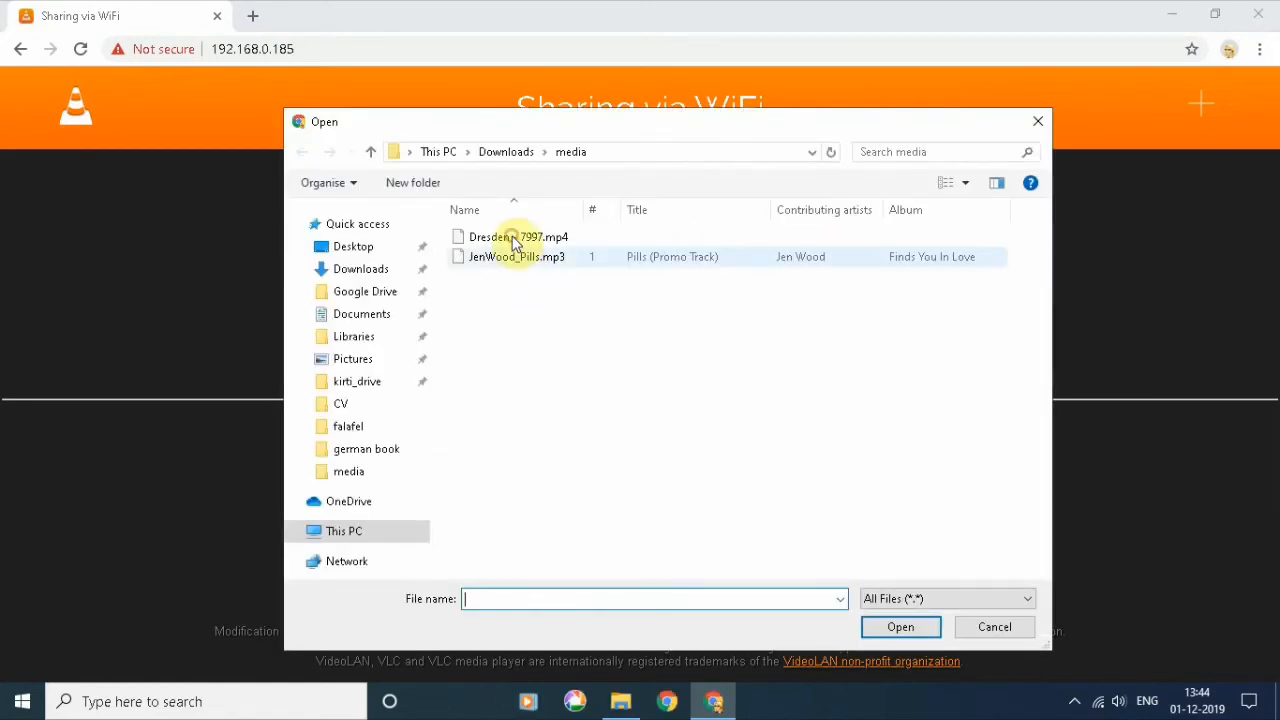
click(516, 256)
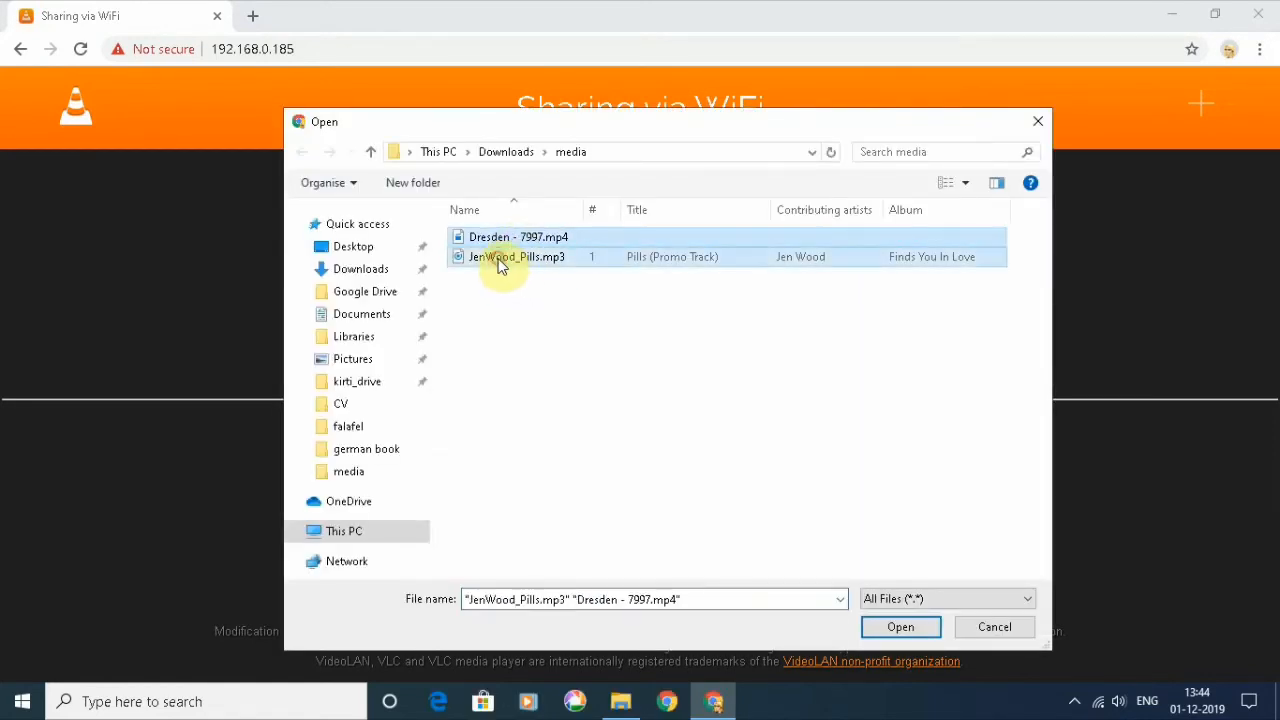
mouse_move(900, 628)
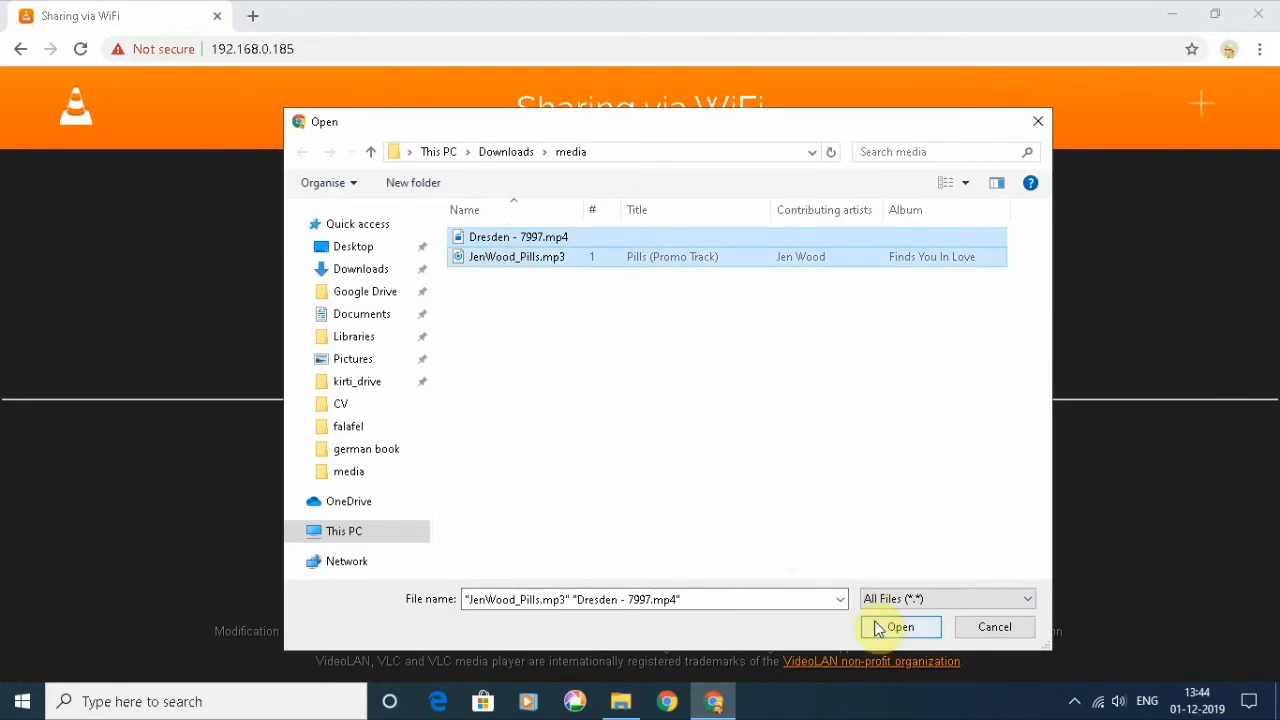
click(900, 628)
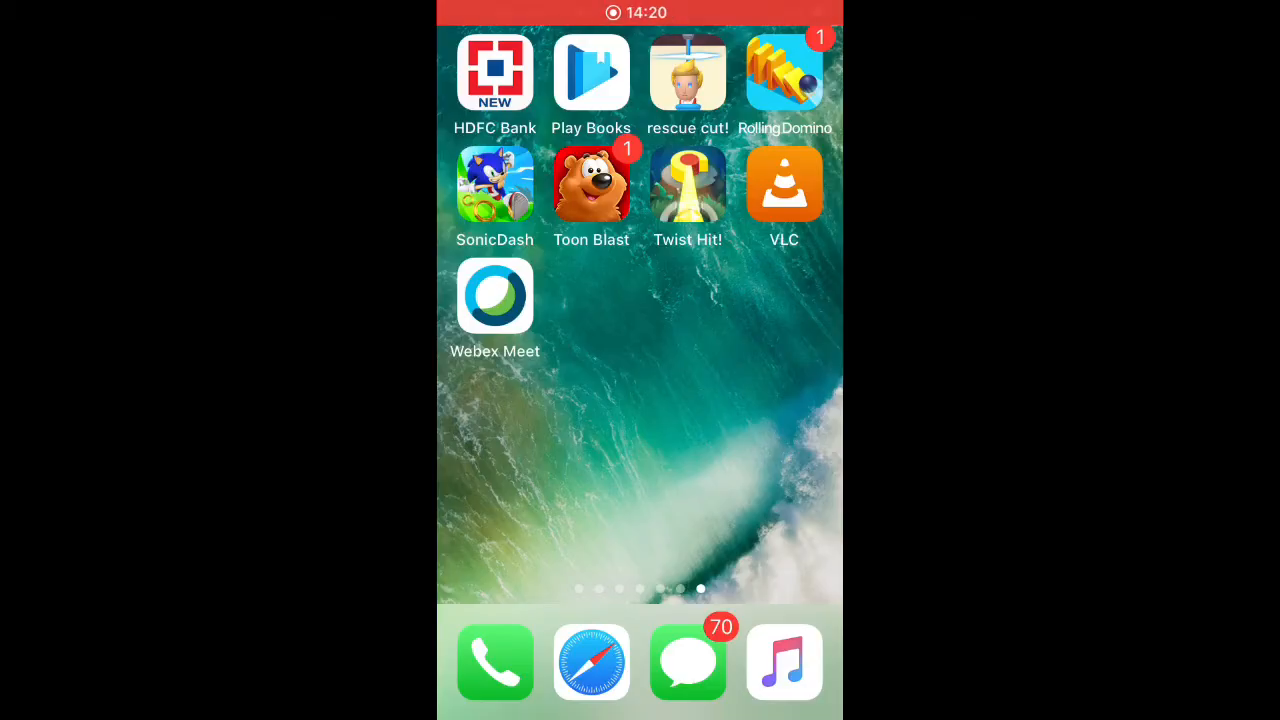
Check the Jen Wood track and Dresden 7997 video in VLC's library, then enter edit mode on the video
click(784, 184)
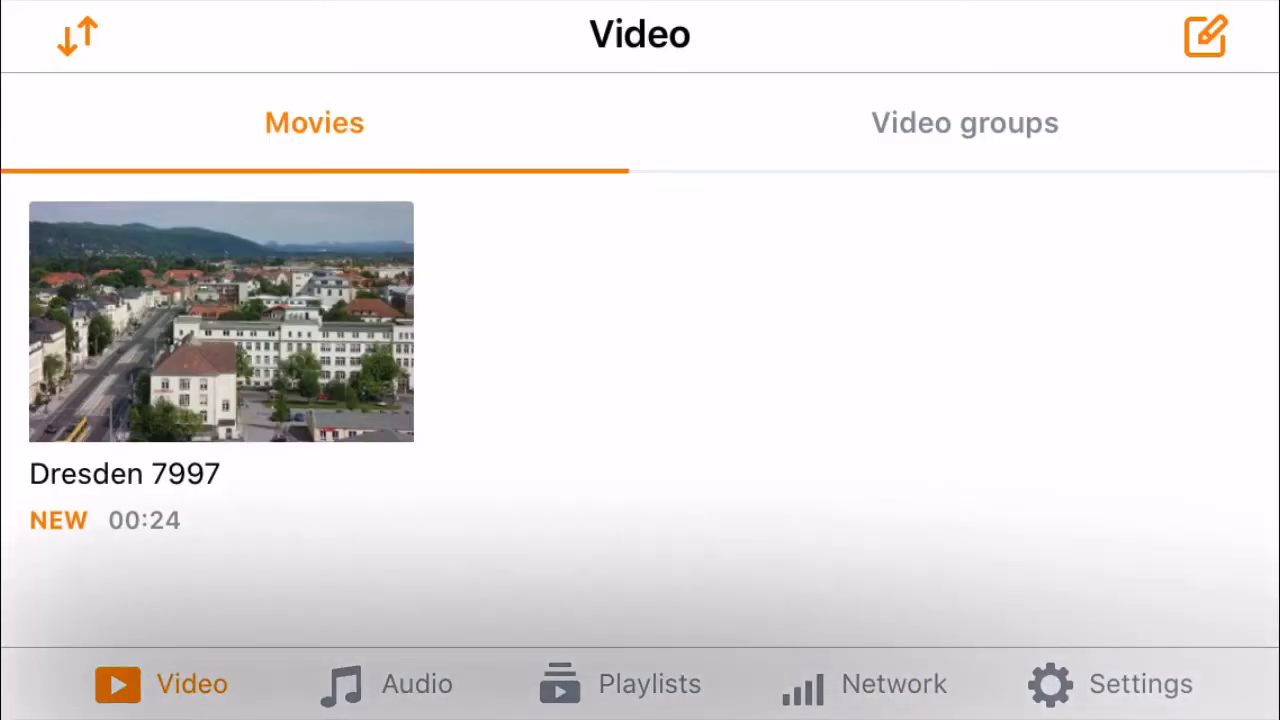
click(416, 684)
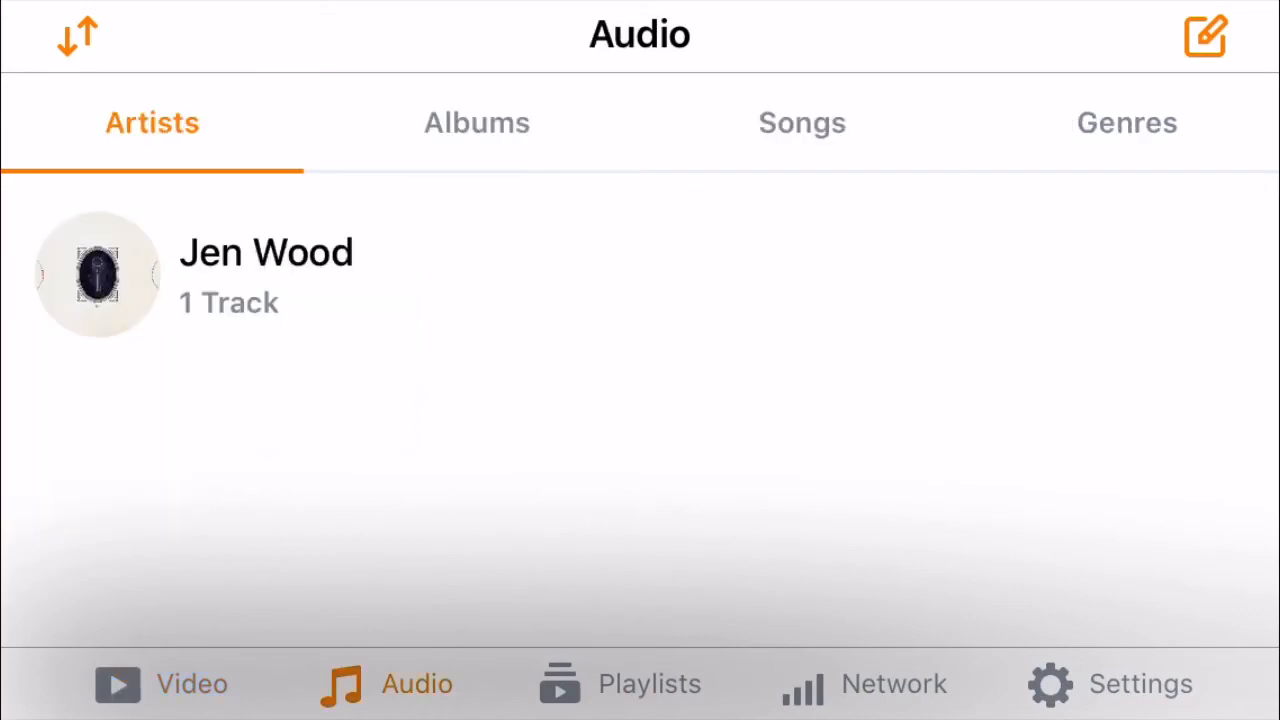
click(116, 684)
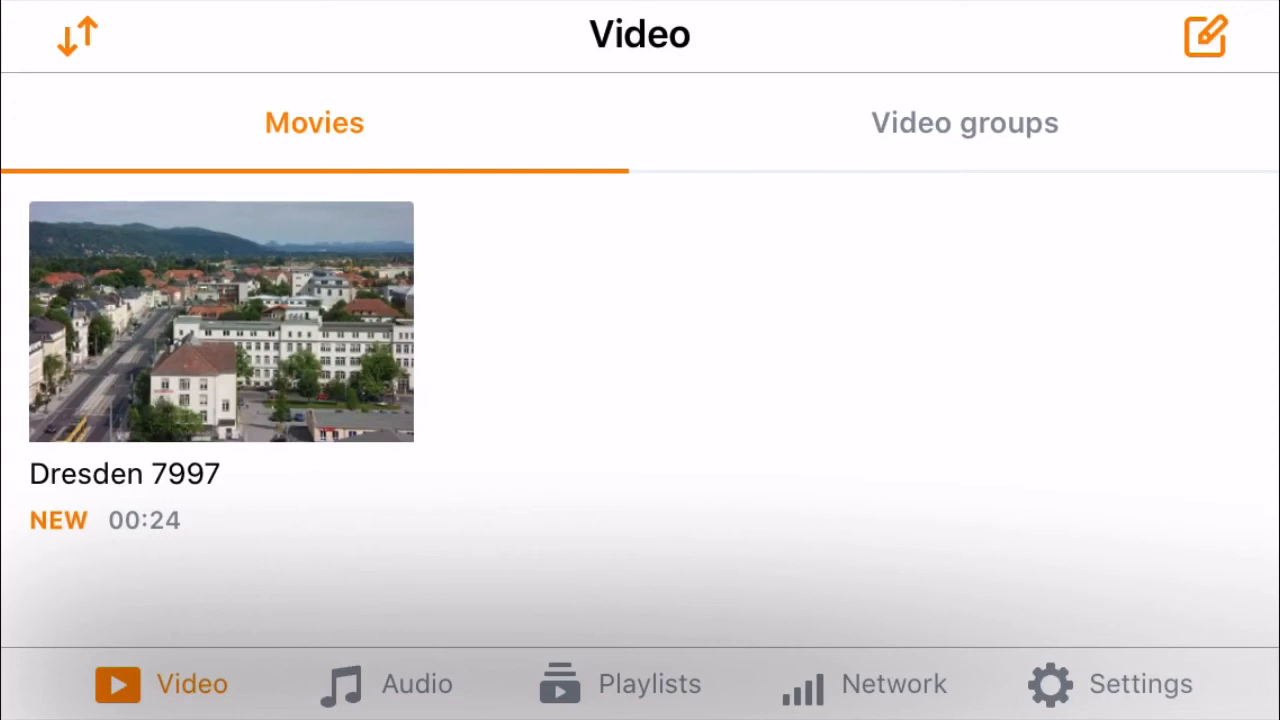
click(1204, 36)
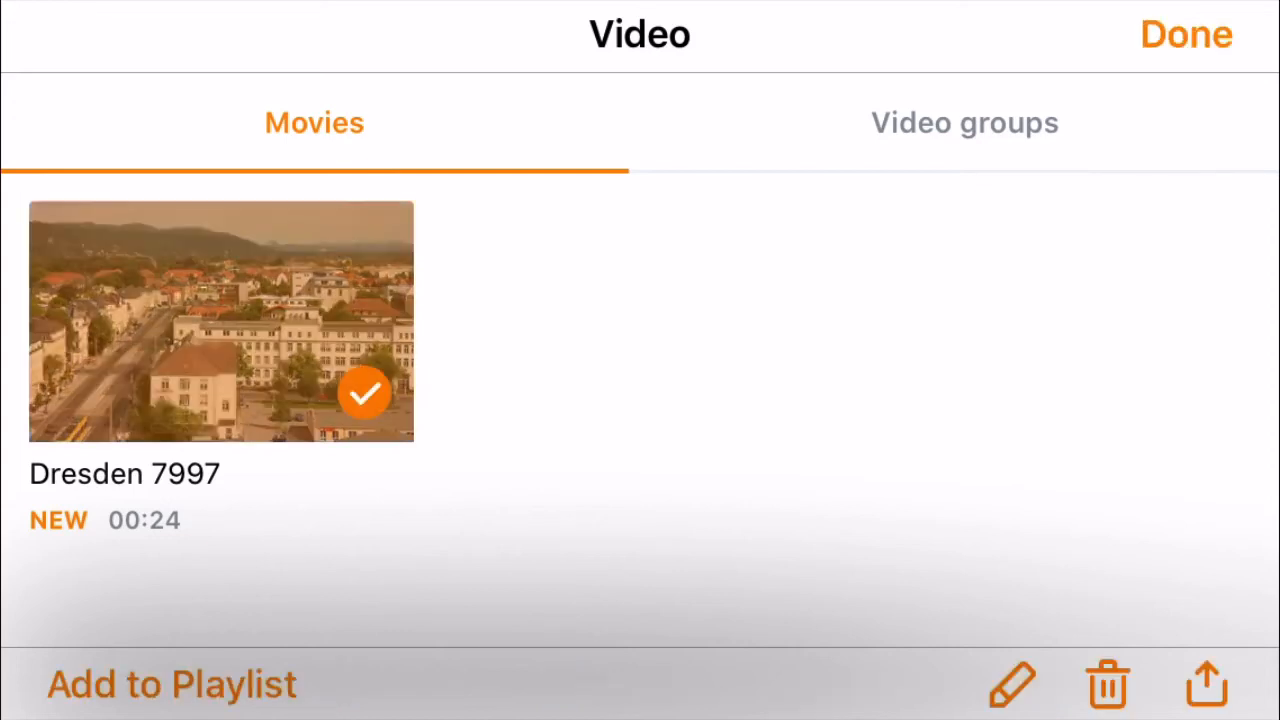
Share the Dresden 7997 video with Save Video to the Camera Roll and confirm with OK
click(1204, 684)
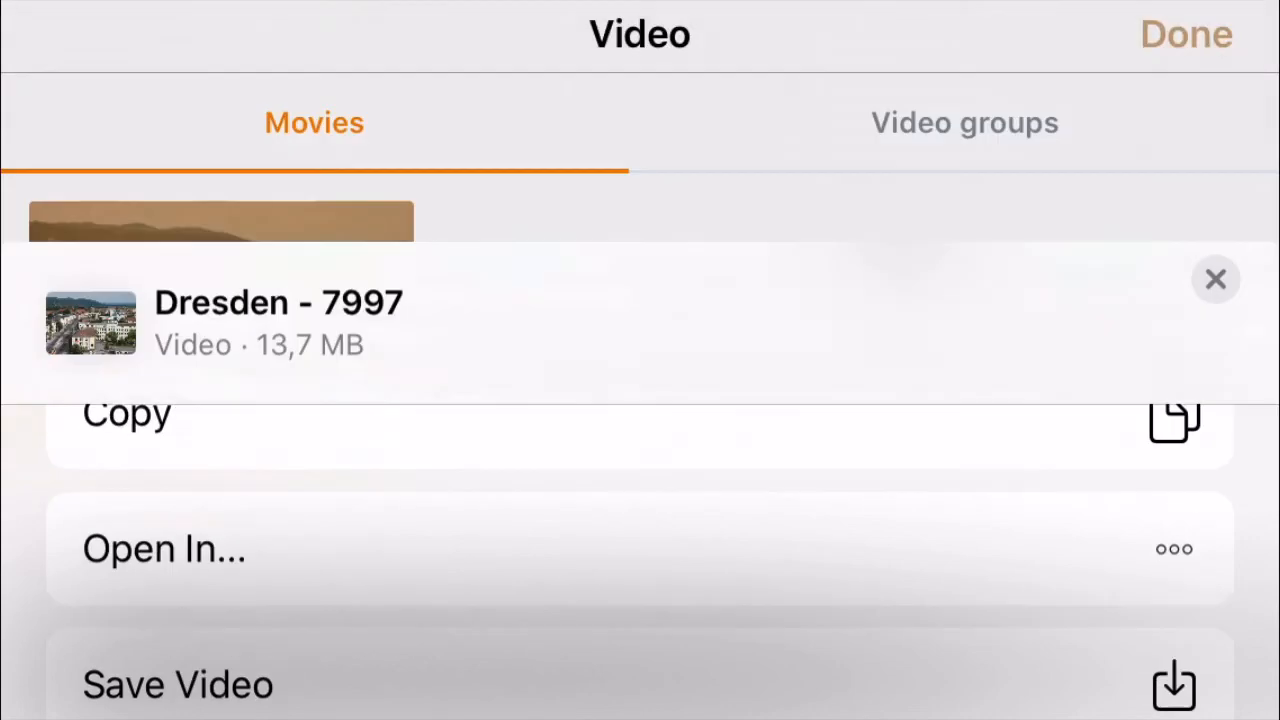
click(176, 684)
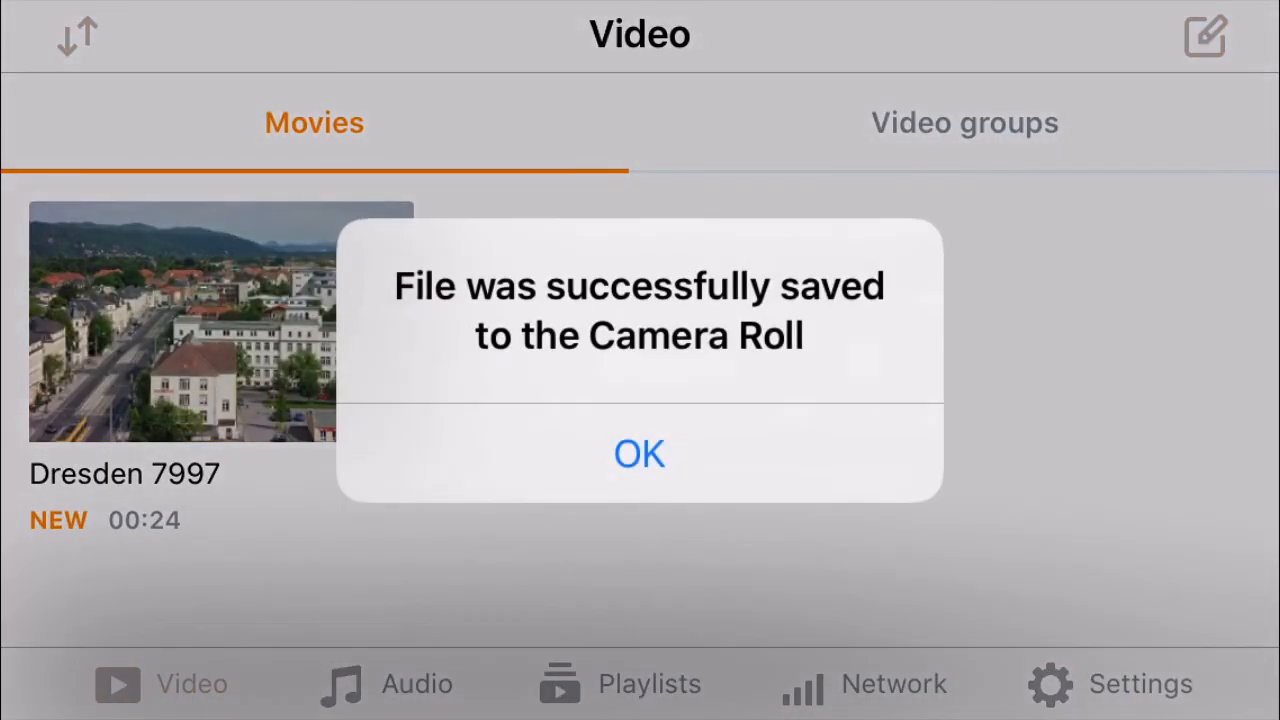
click(640, 452)
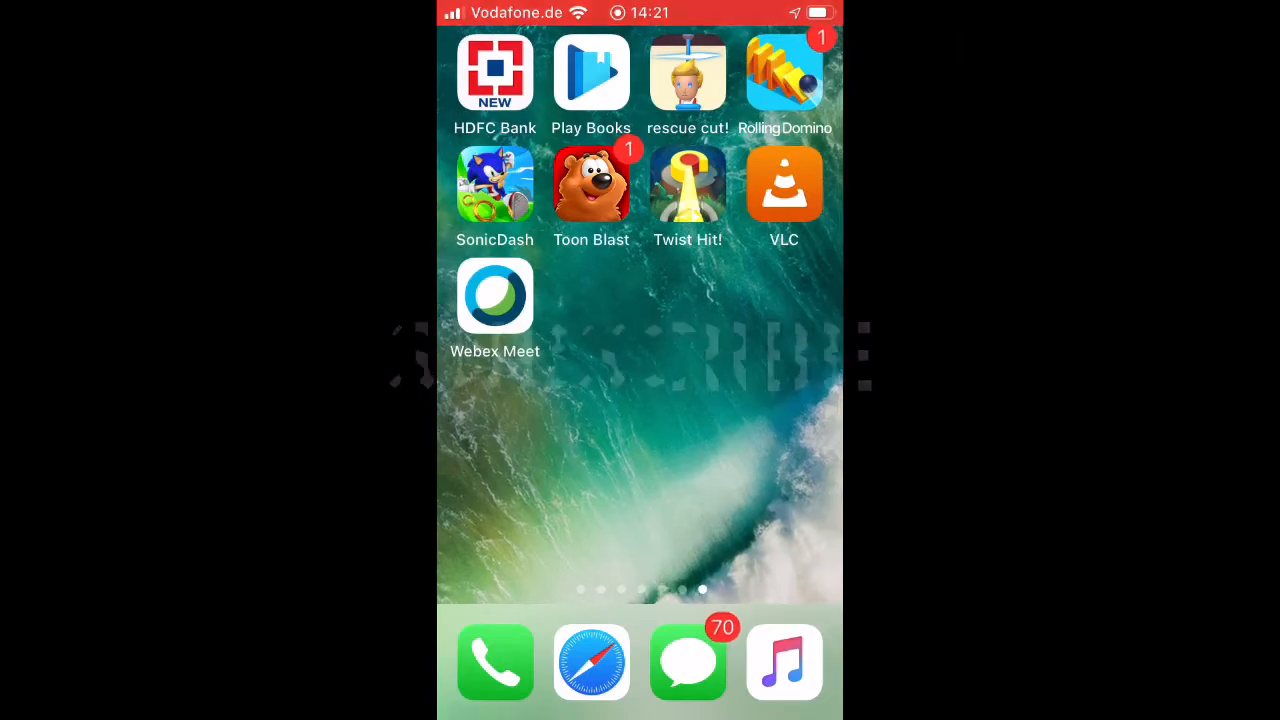
scroll(left, 3)
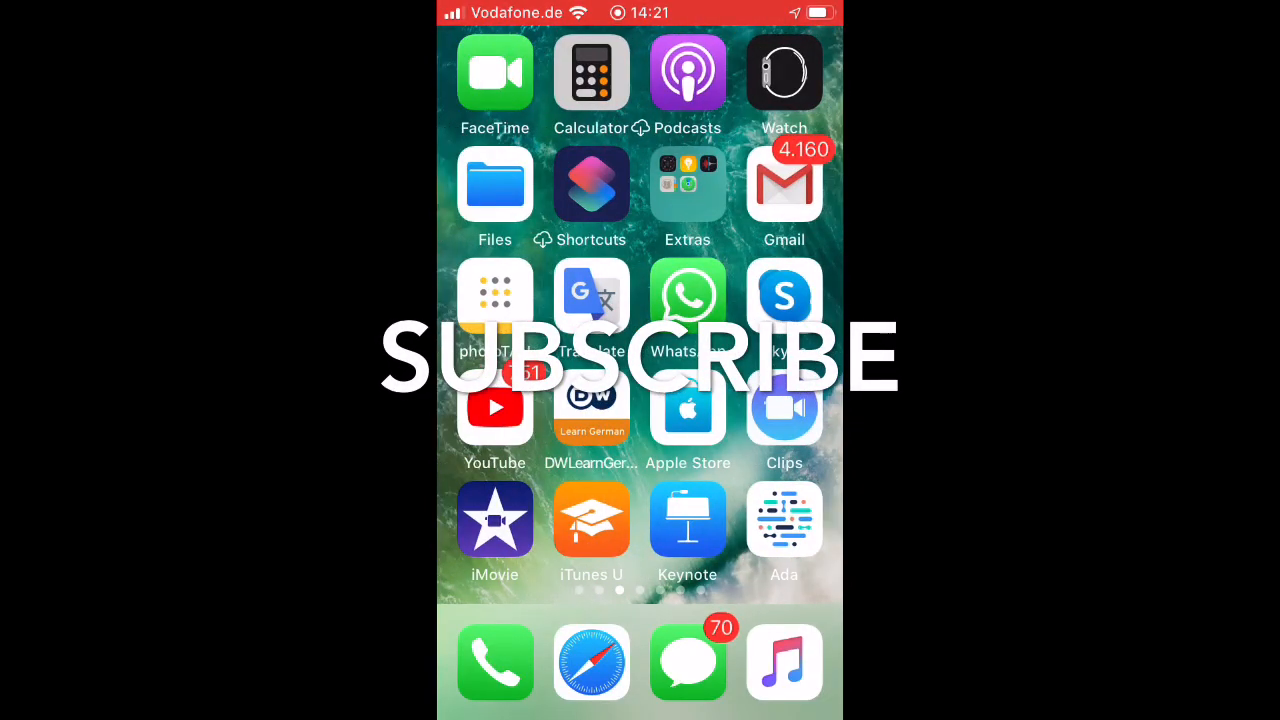